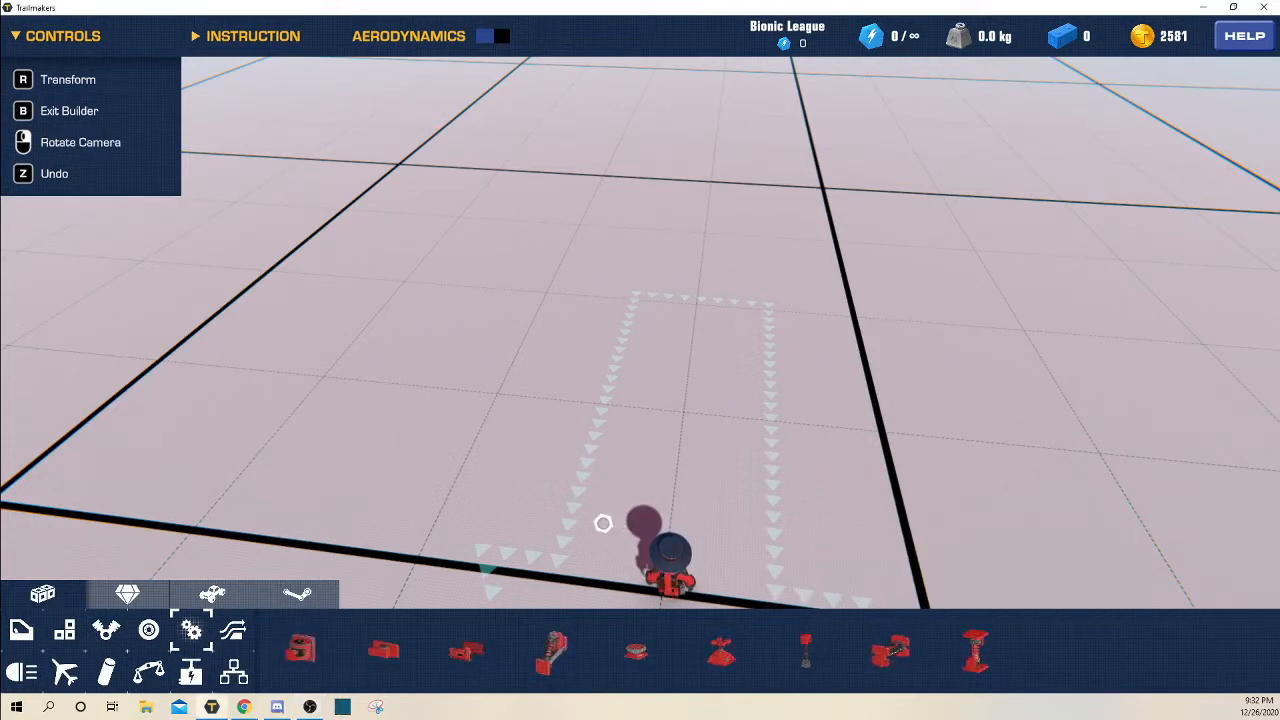
# Step: Build the four-block red base with seat, wheel and servo, then open the servo settings
pyautogui.moveTo(603, 523); pyautogui.dragTo(748, 408)
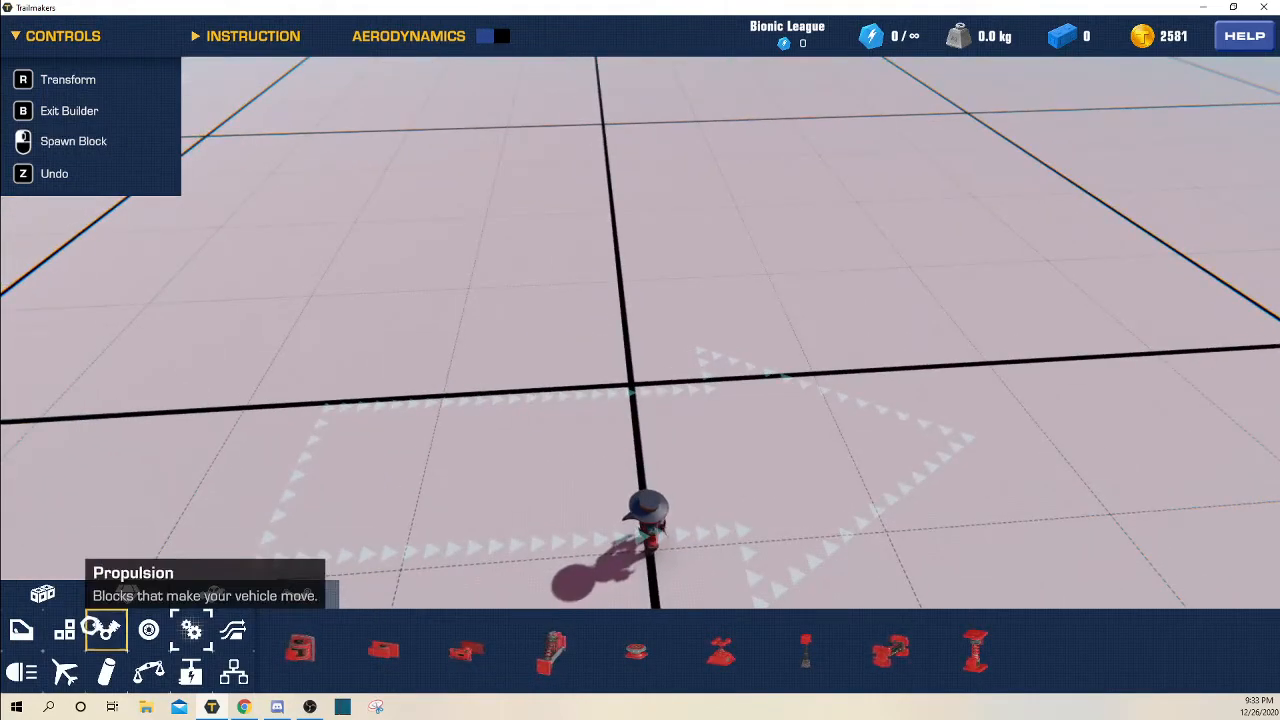
pyautogui.click(127, 594)
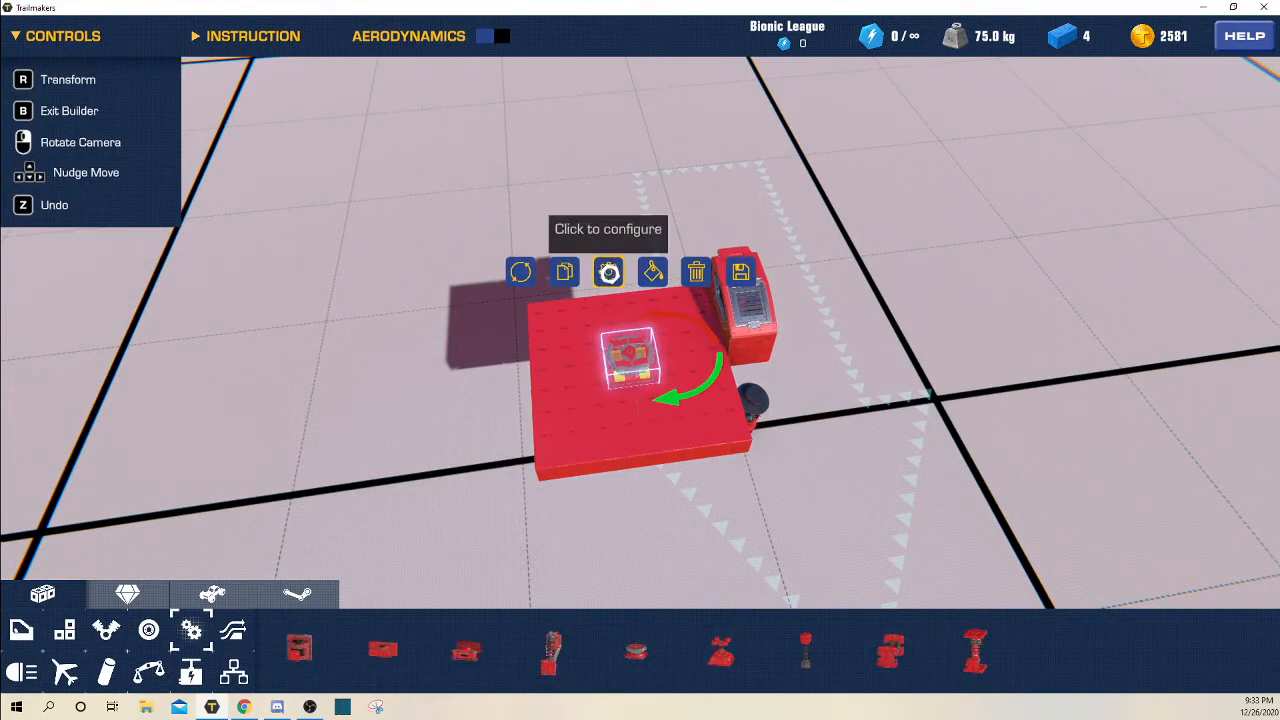
pyautogui.click(608, 272)
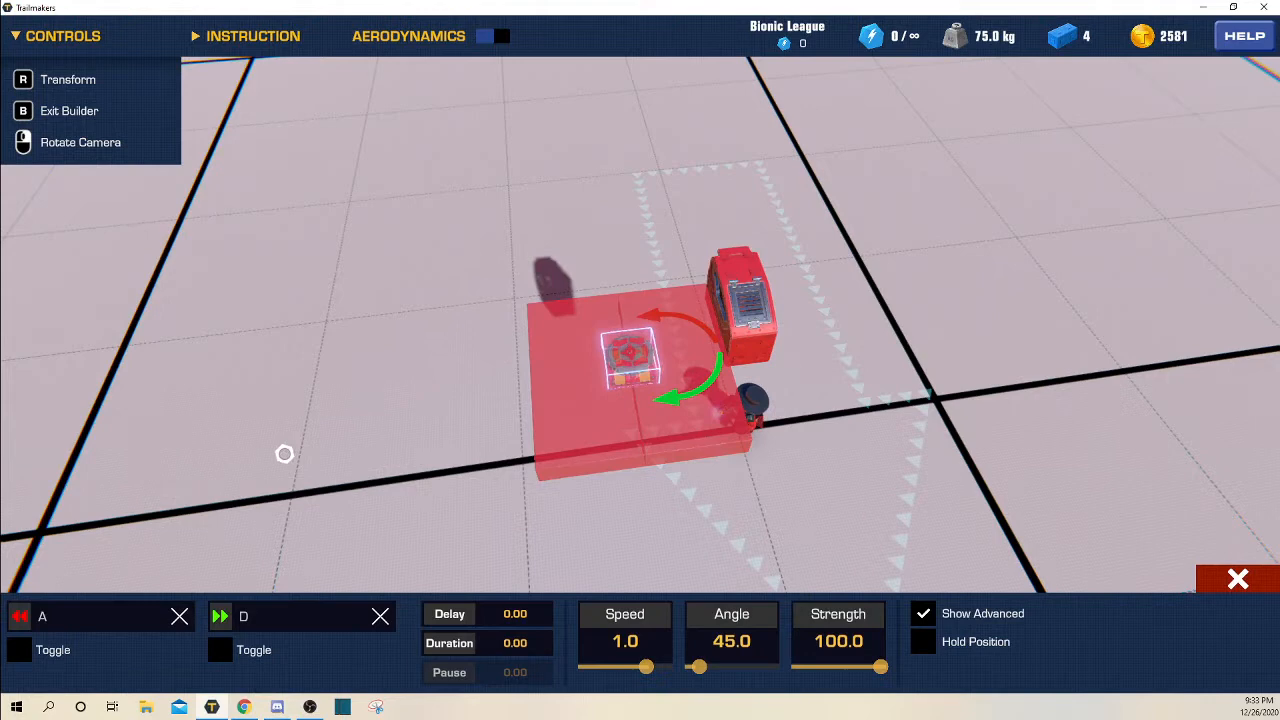
# Step: Bind both servo directions to R and set its speed to 0.7
pyautogui.click(285, 615)
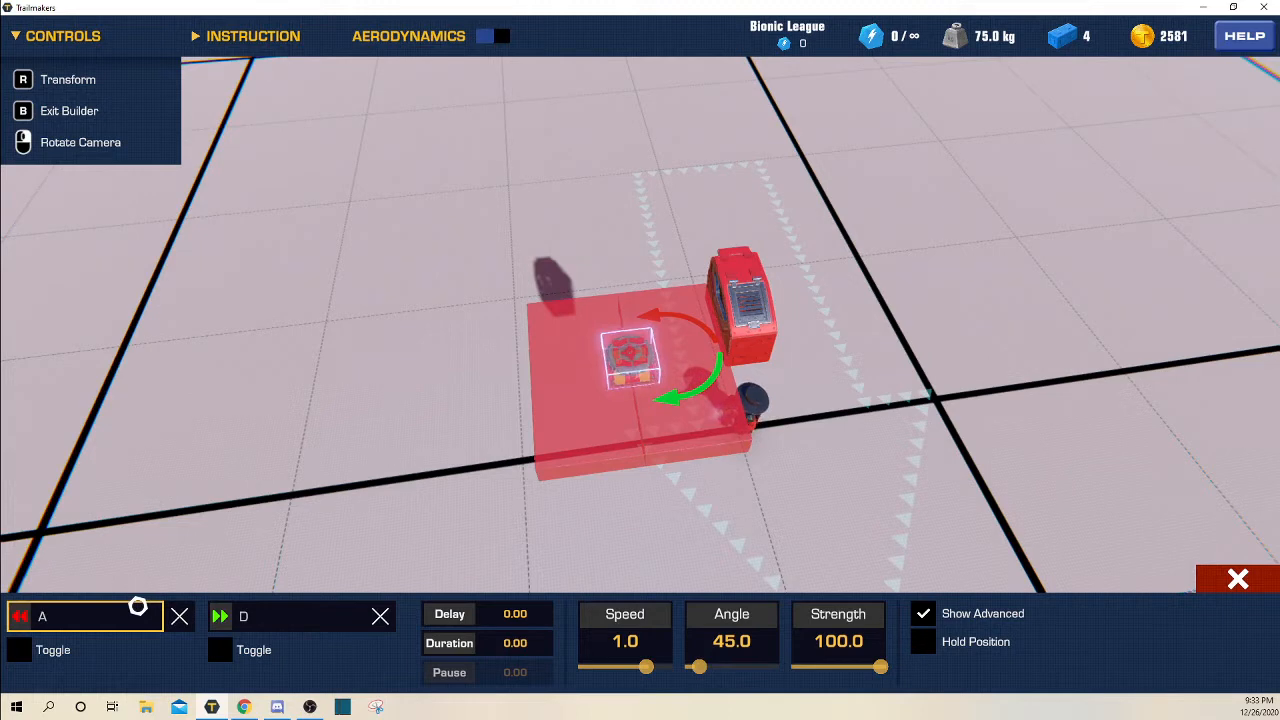
pyautogui.click(85, 615)
pyautogui.write('0')
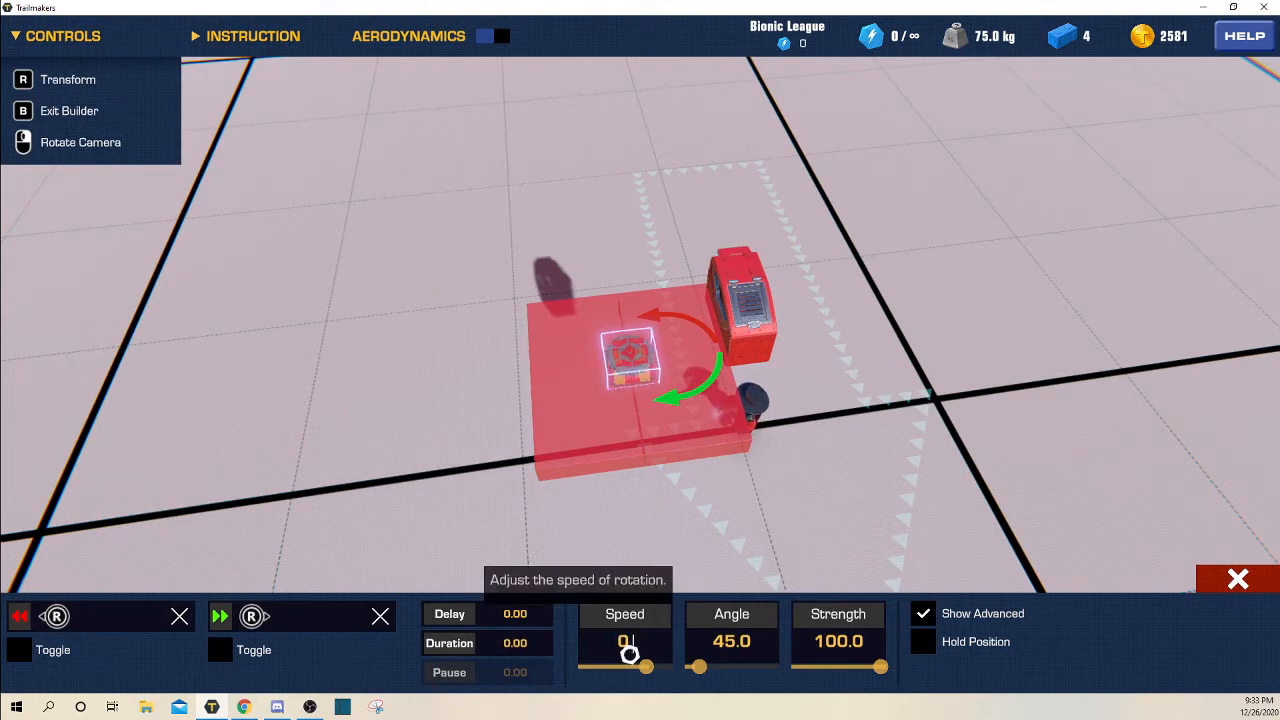
pyautogui.moveTo(630, 666); pyautogui.dragTo(687, 677)
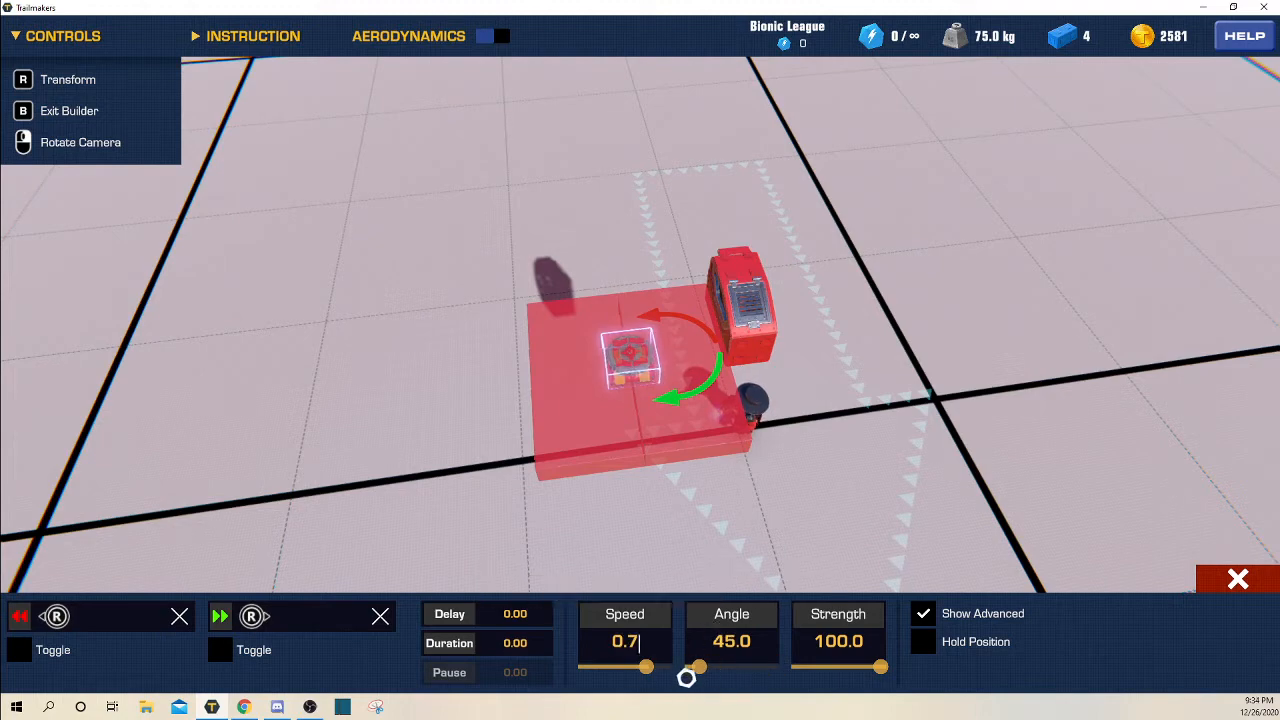